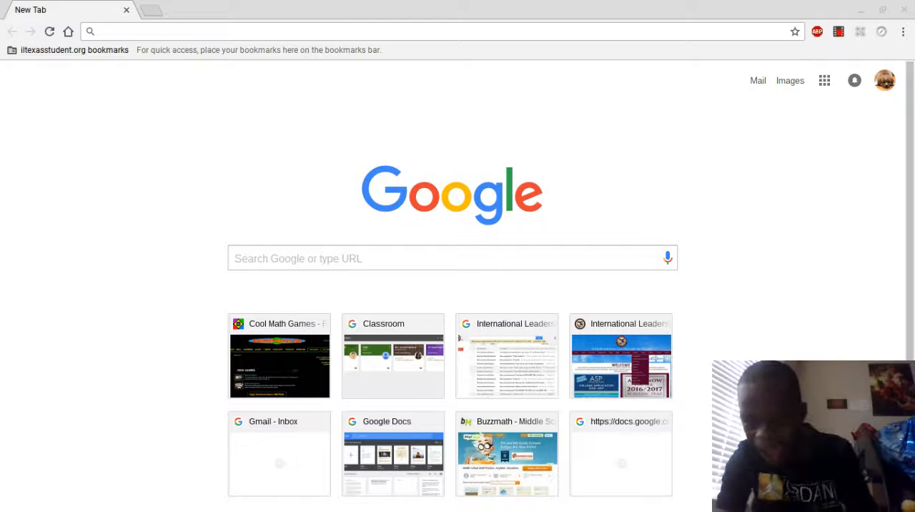
mouse_move(842, 7)
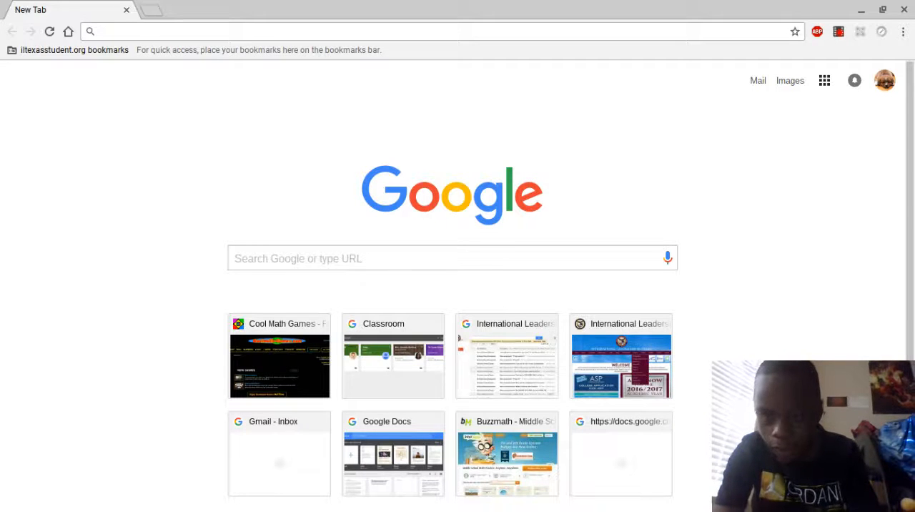
Search Google for 'kahoot create' to reach the Kahoot game-PIN page
left_click(452, 258)
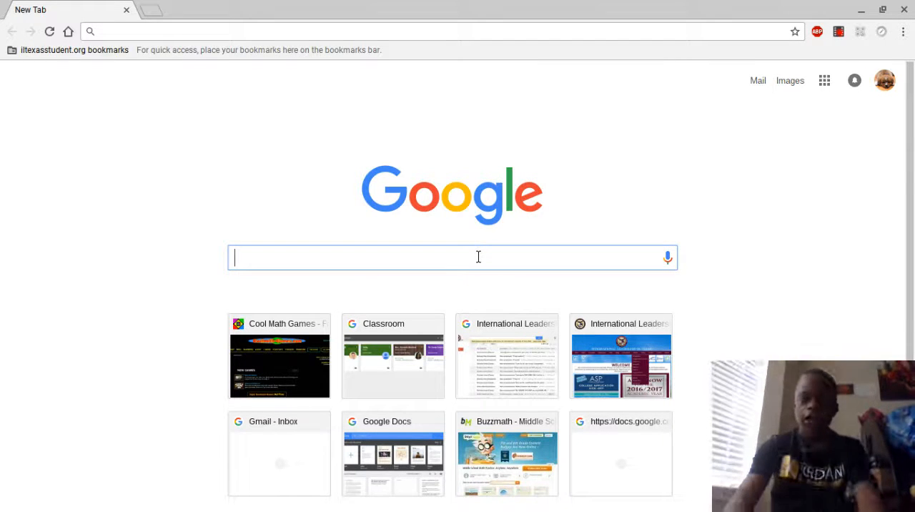
type("kahoot create")
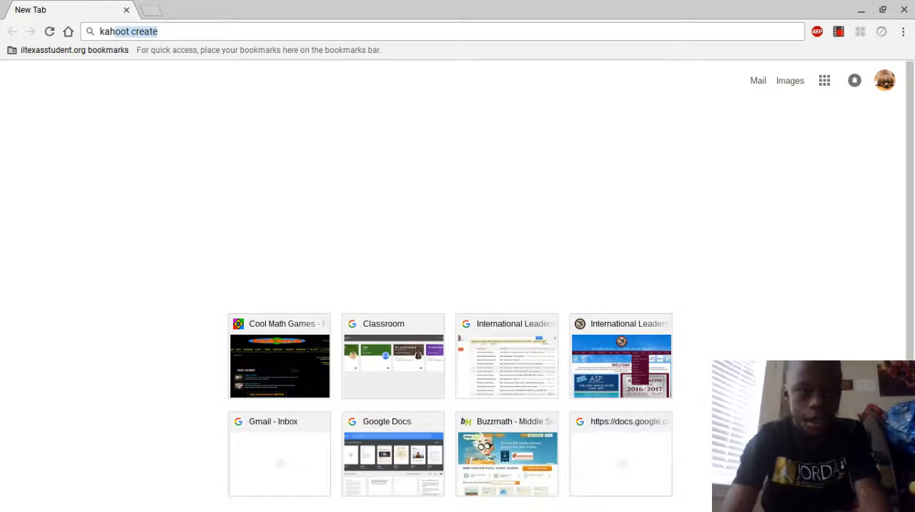
mouse_move(212, 94)
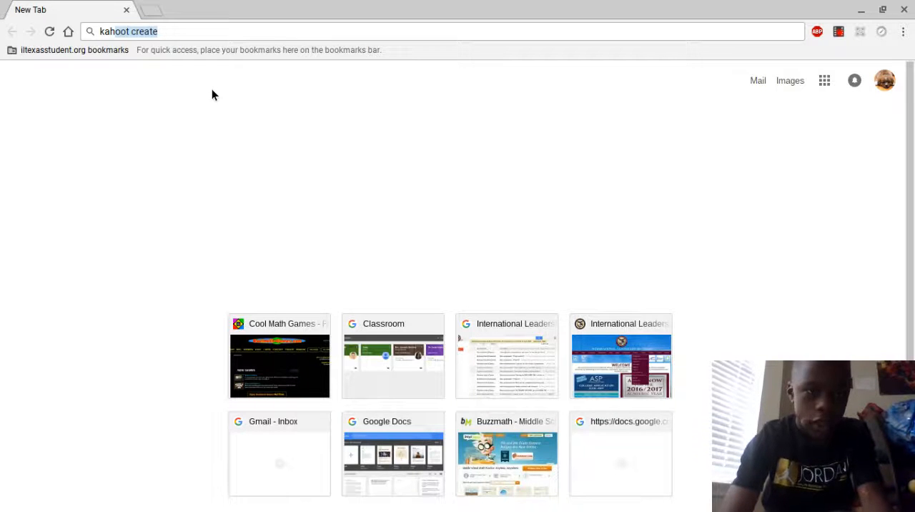
key("Return")
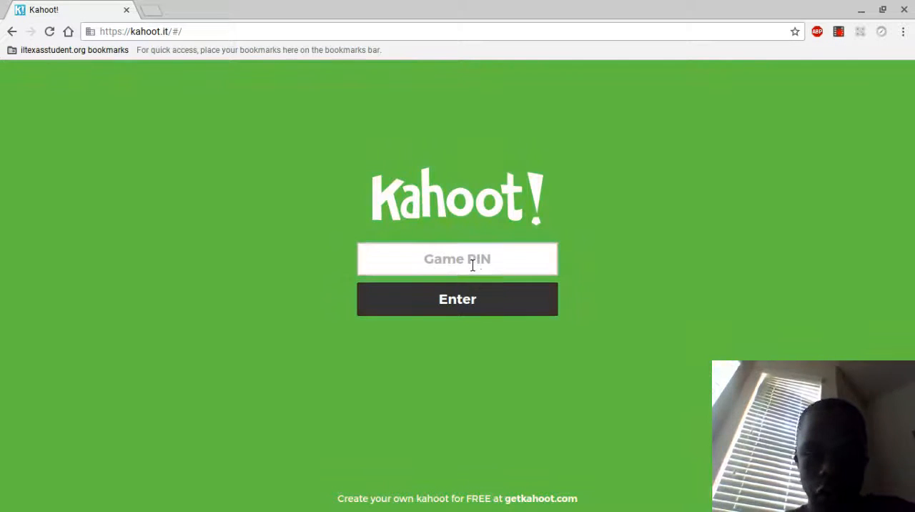
Enter game PIN 219893, correcting a mistyped digit, and submit it until the nickname screen appears
type("21")
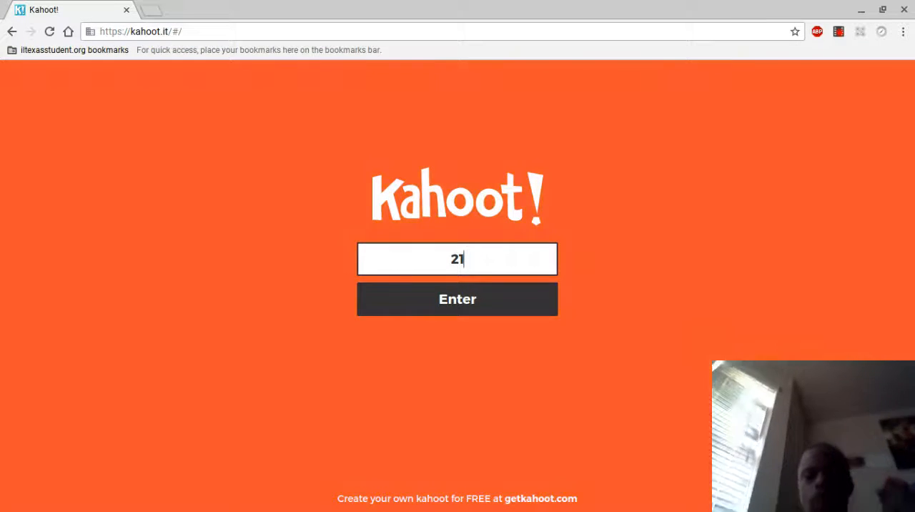
type("8")
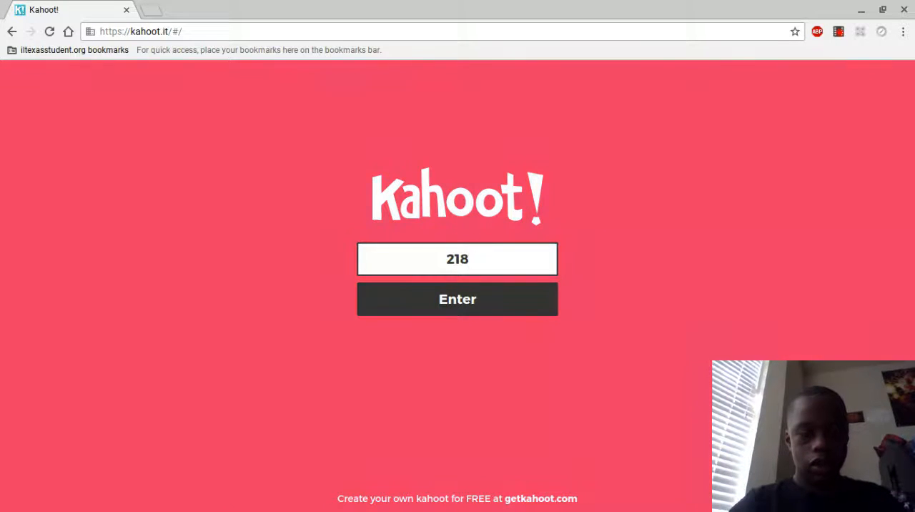
key("backspace")
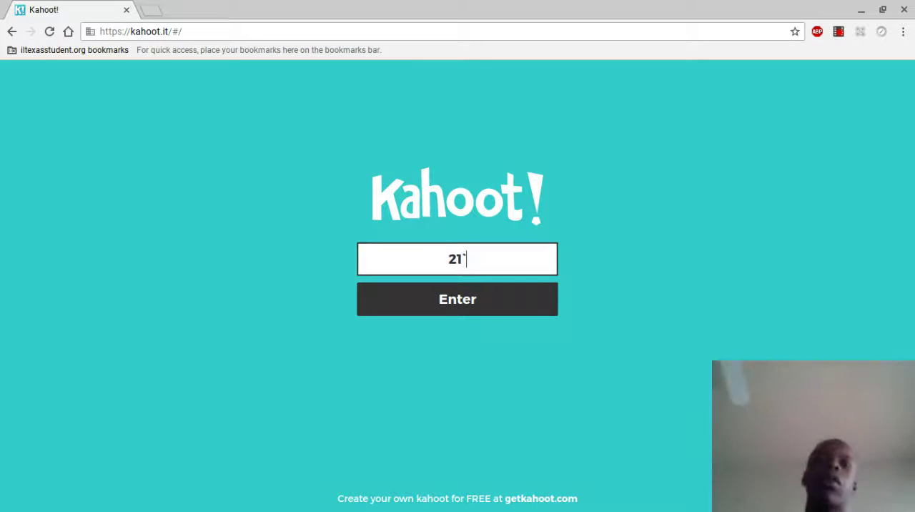
type("9")
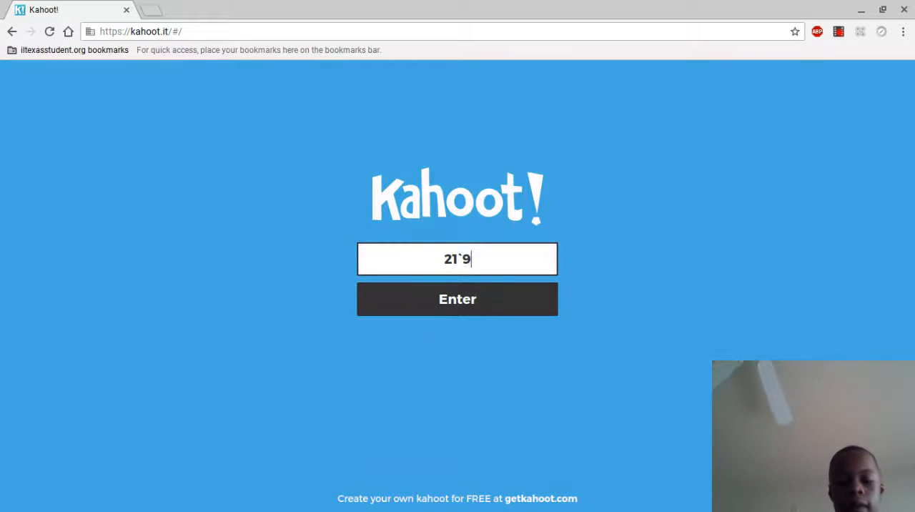
type("863")
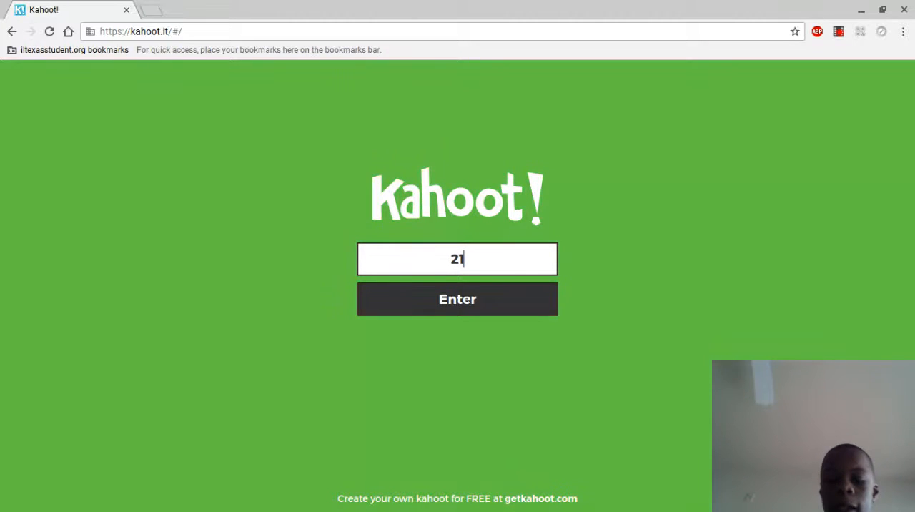
type("986")
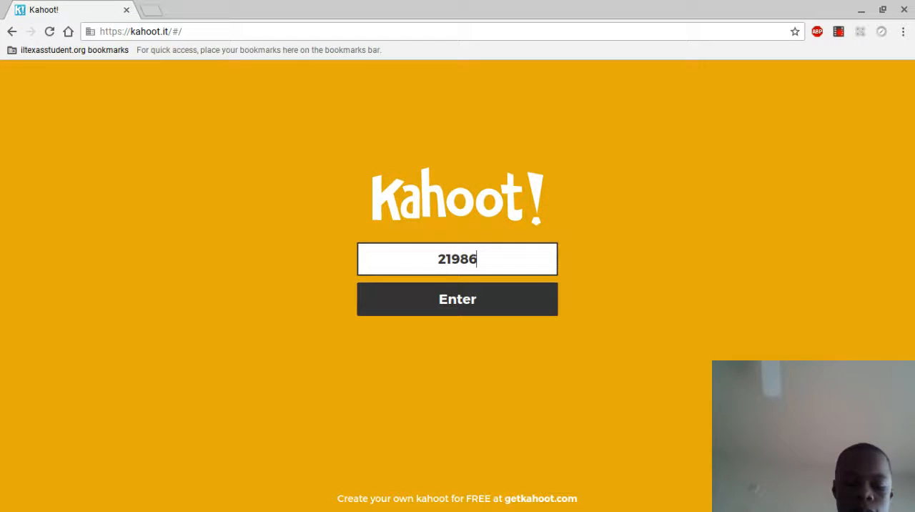
type("3")
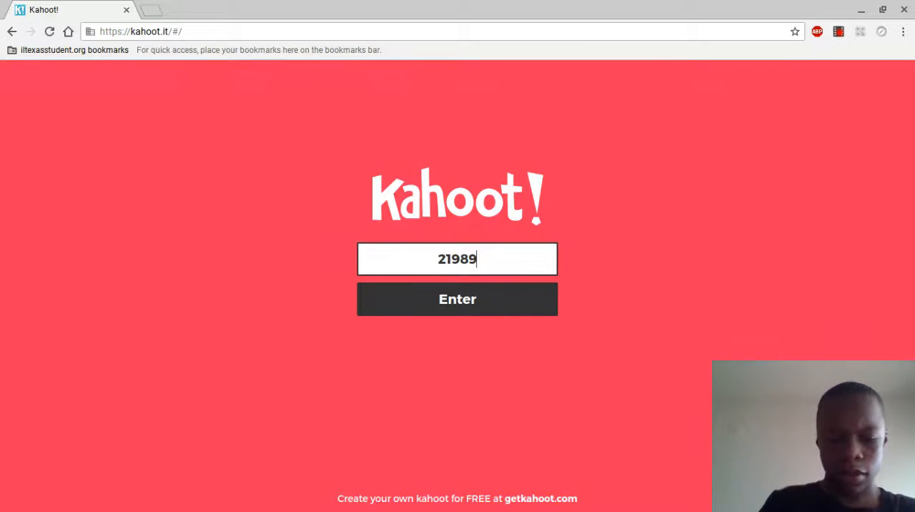
type("3")
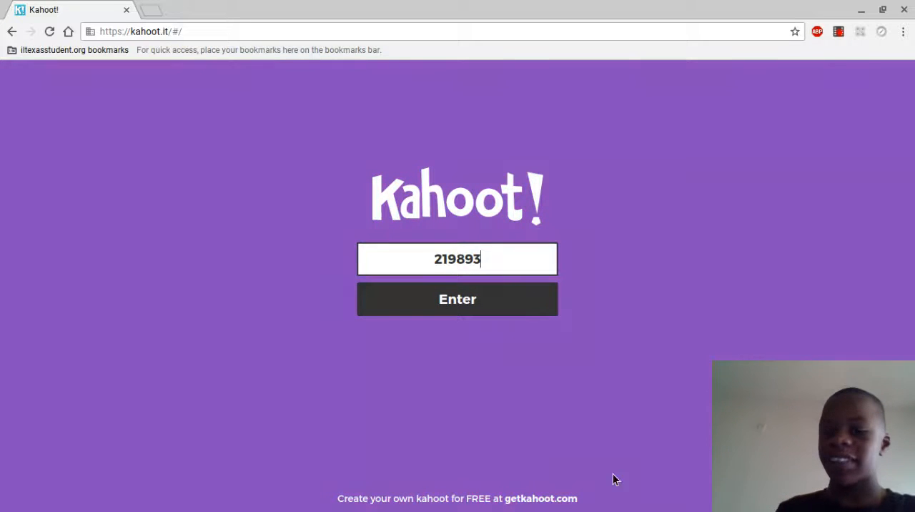
left_click(457, 299)
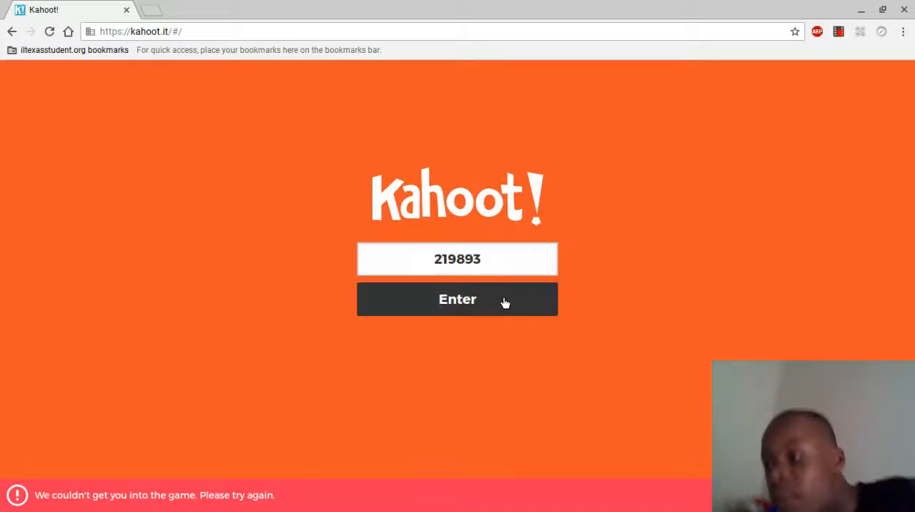
left_click(458, 299)
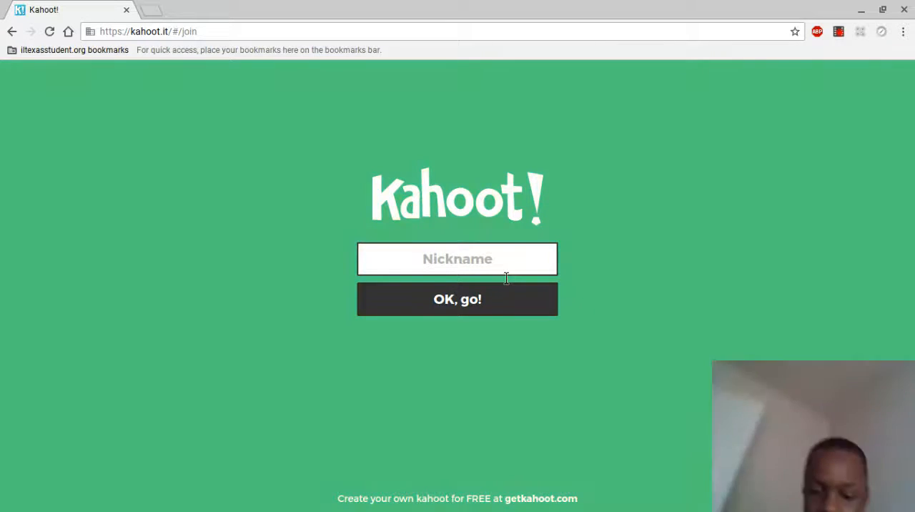
Join game 219893 with the nickname 'howlinghen'
type("howl")
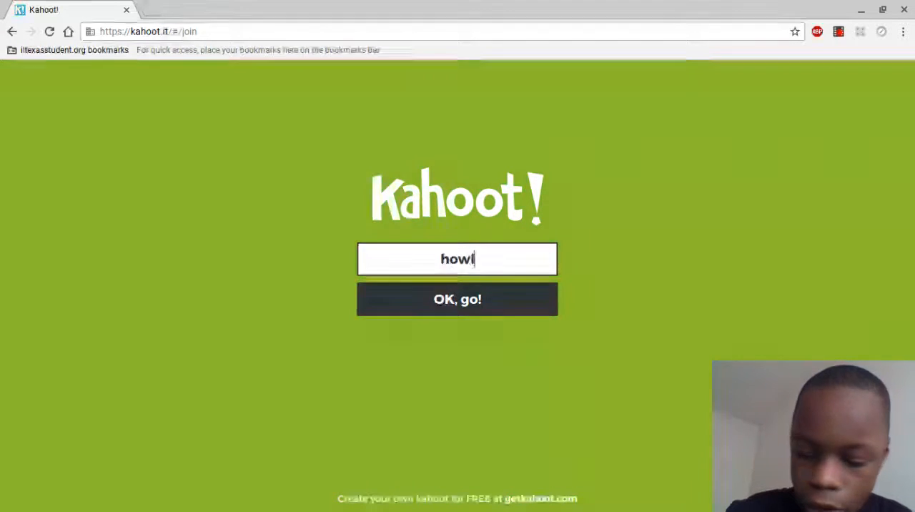
type("inghen")
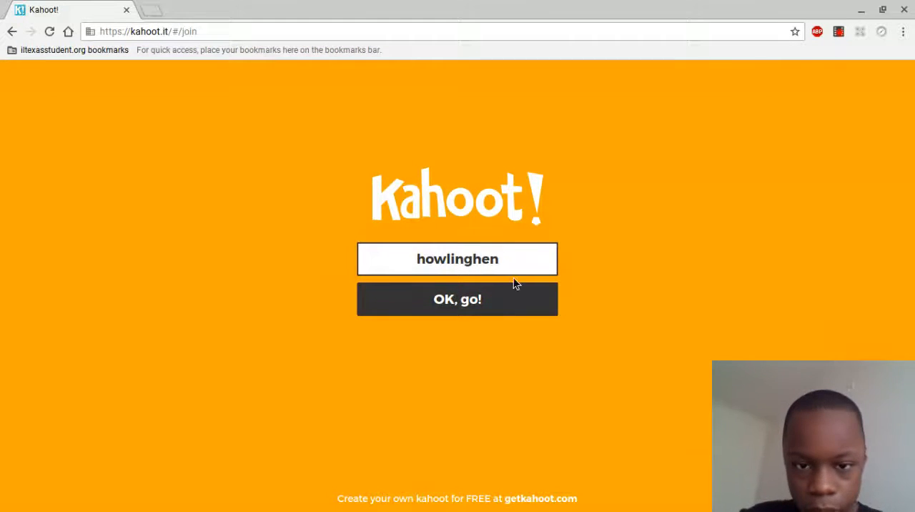
left_click(458, 298)
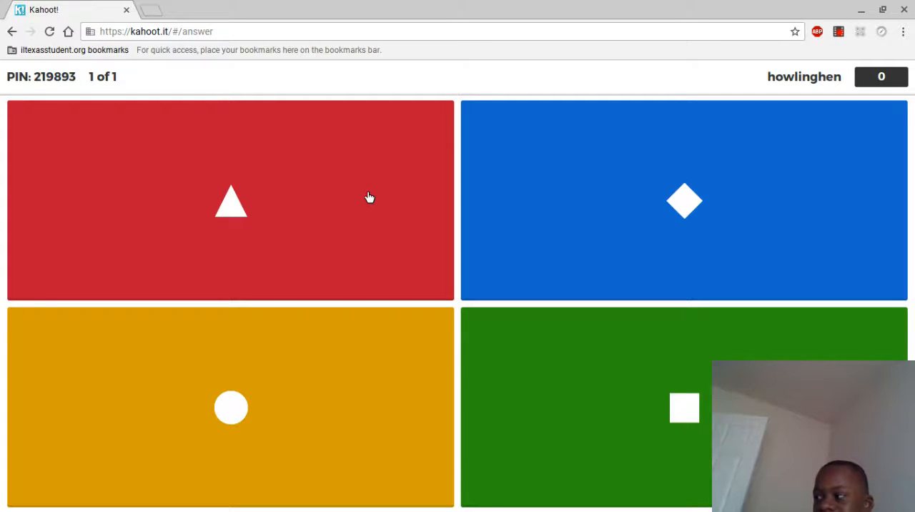
mouse_move(360, 198)
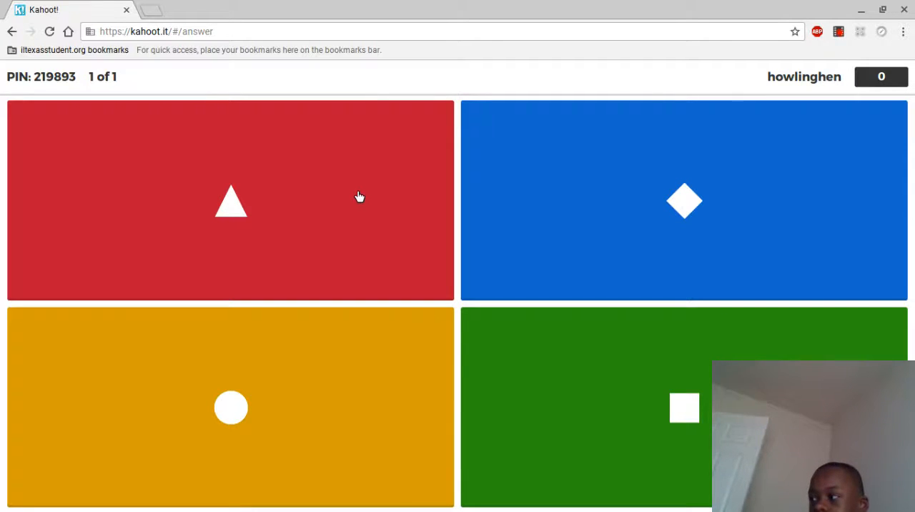
mouse_move(212, 212)
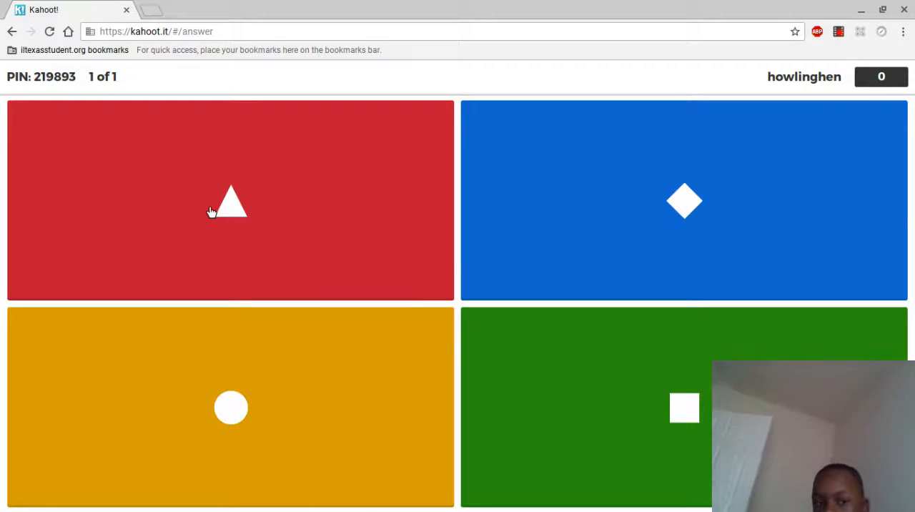
Answer the question with the red triangle choice and reach the top-score screen
left_click(230, 200)
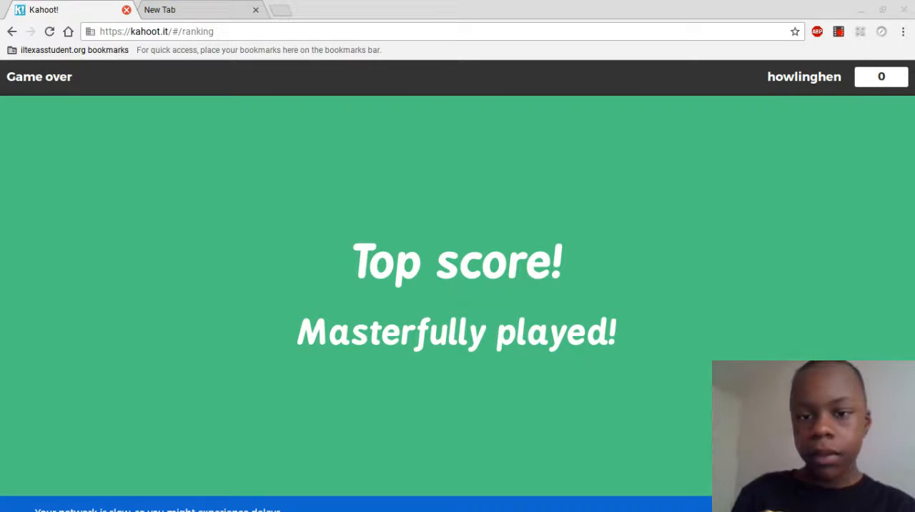
Switch to the create.kahoot.it tab showing a blank kahoot Description form
left_click(126, 10)
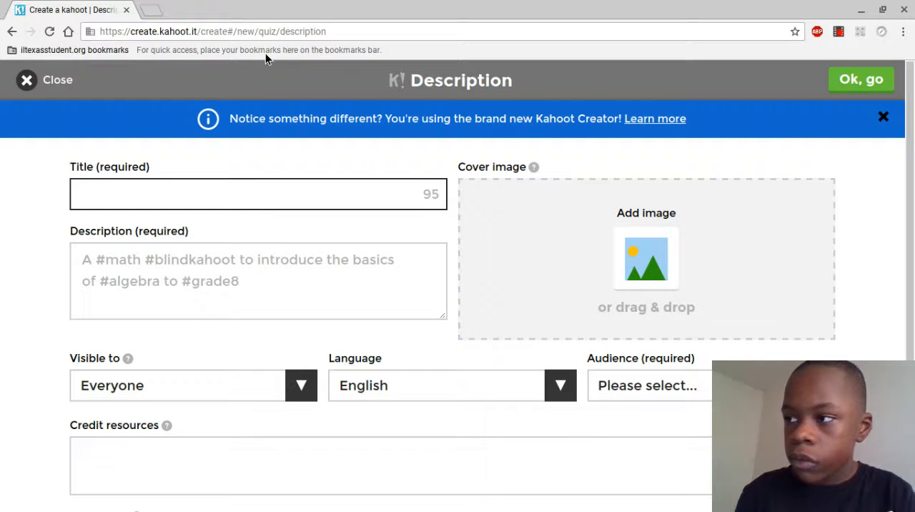
mouse_move(3, 97)
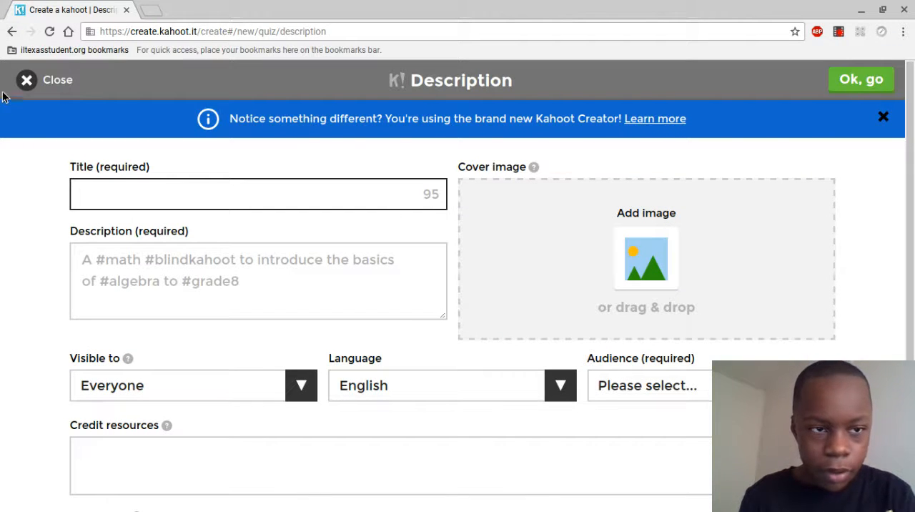
Discard the blank kahoot draft, exit the creator via My Kahoots and return to the game-PIN page
left_click(45, 78)
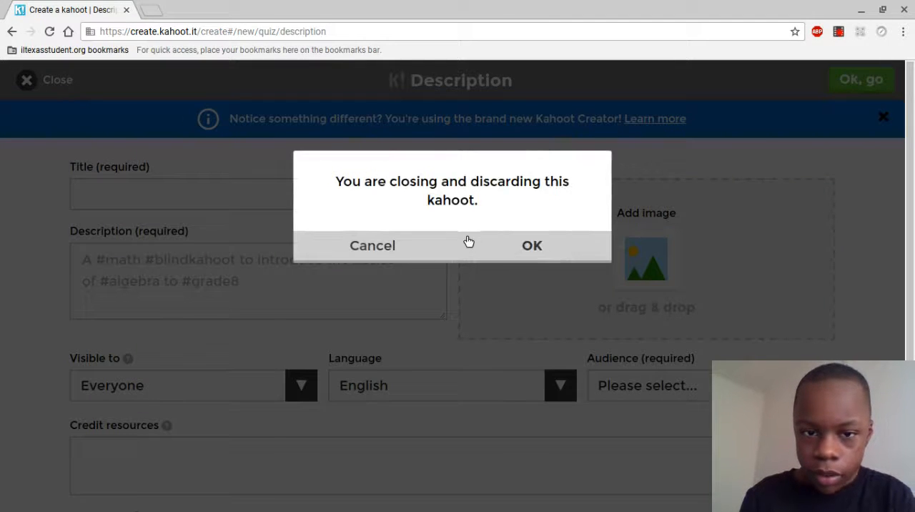
left_click(532, 246)
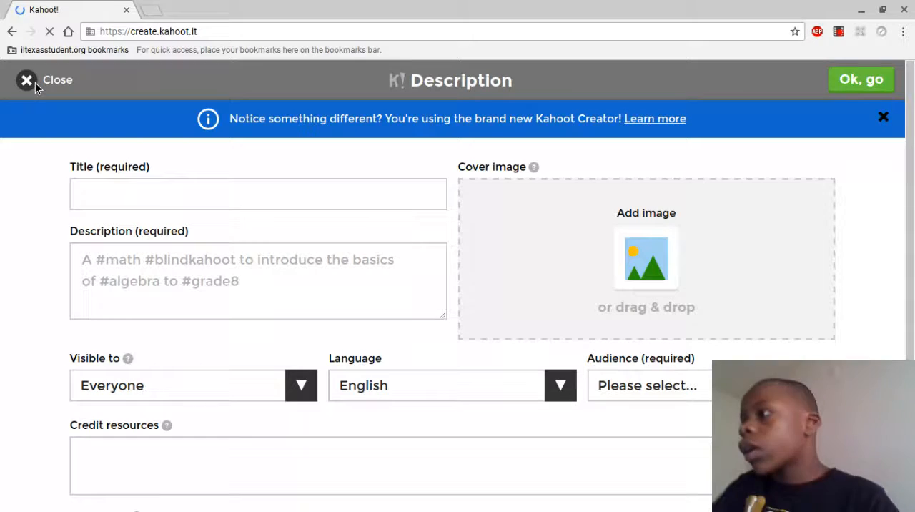
left_click(28, 79)
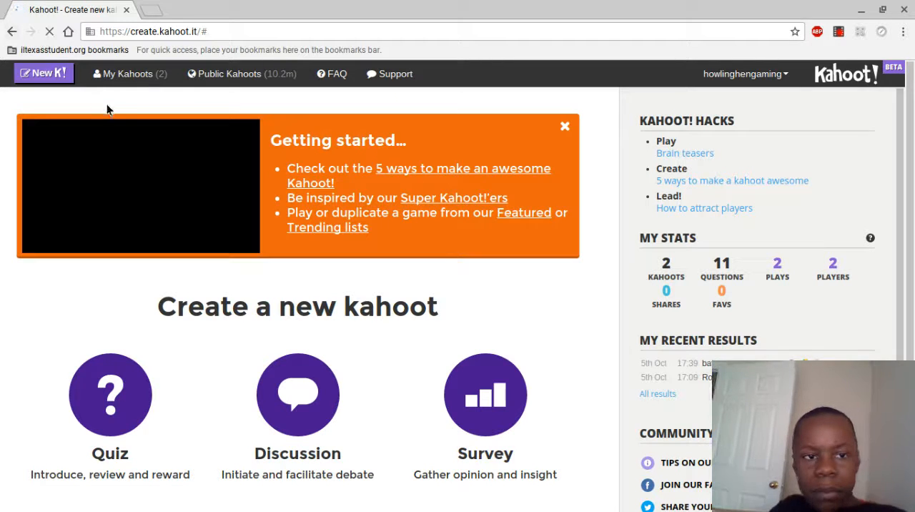
left_click(129, 74)
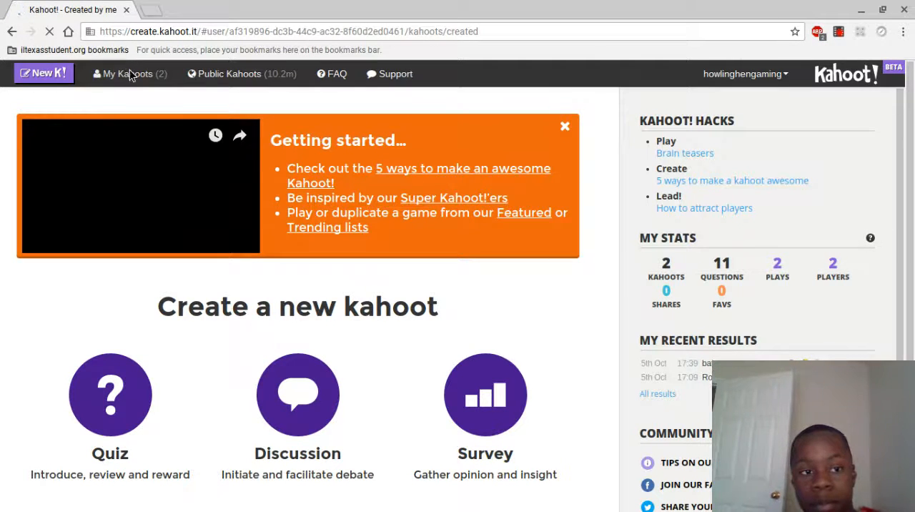
left_click(127, 74)
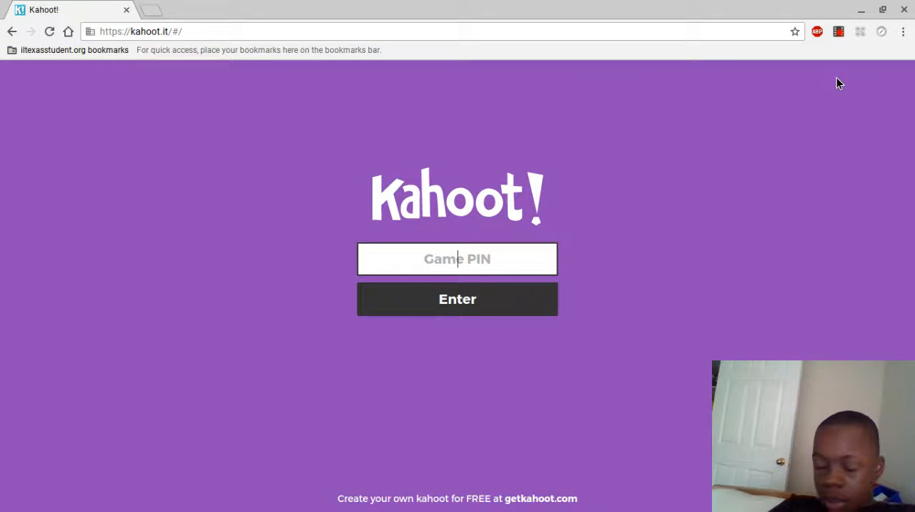
Enter game PIN 750369 and submit it to reach the team name step
type("7")
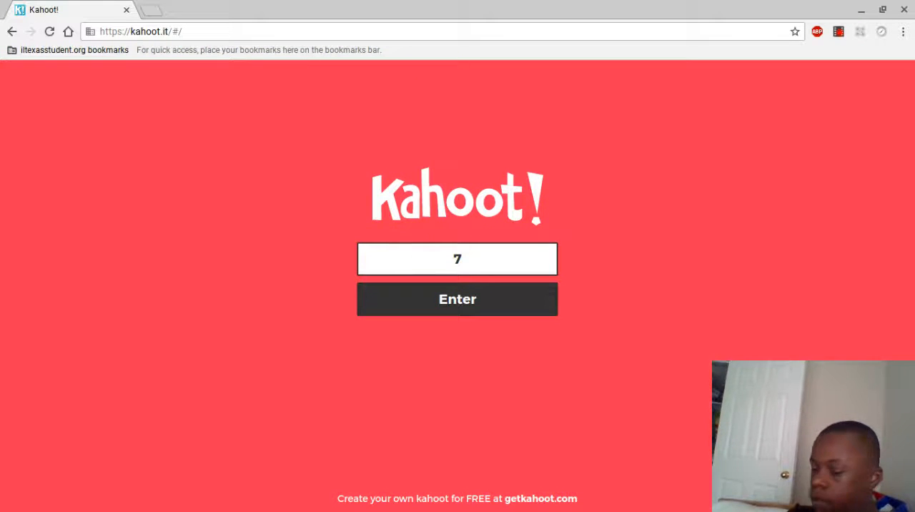
type("50")
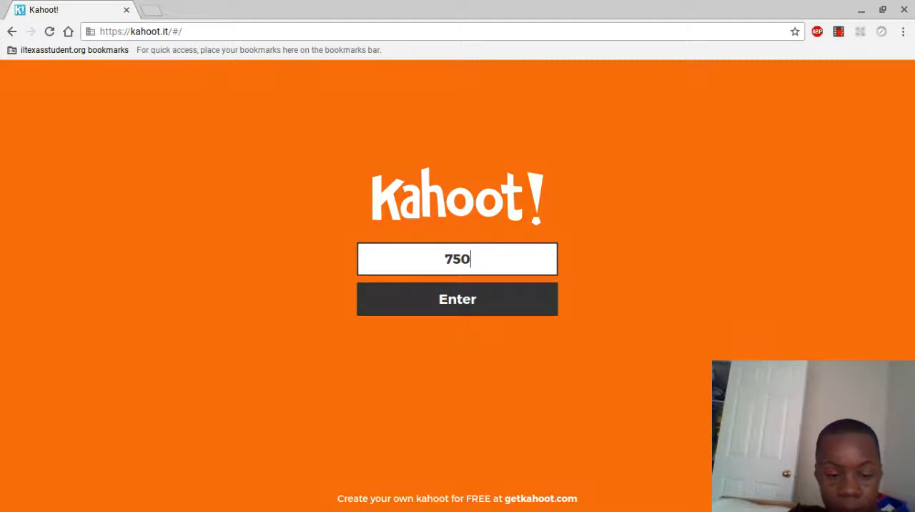
type("369")
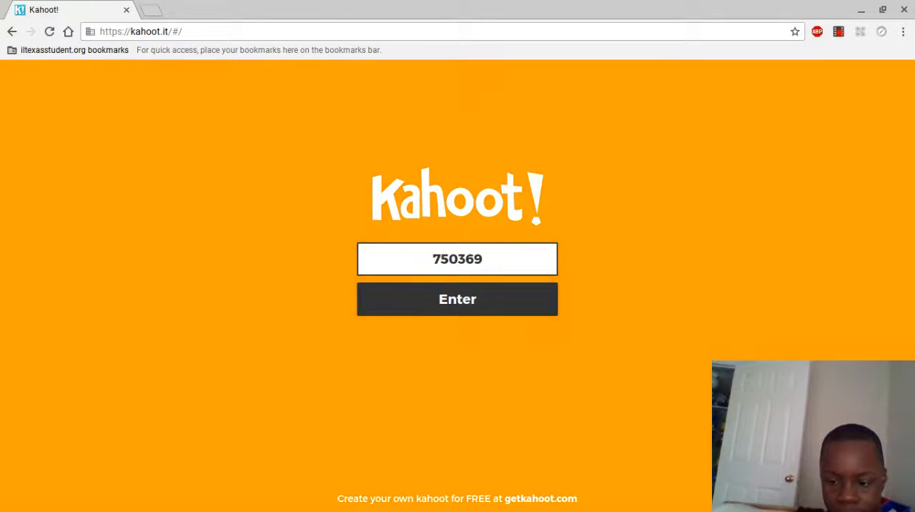
left_click(458, 299)
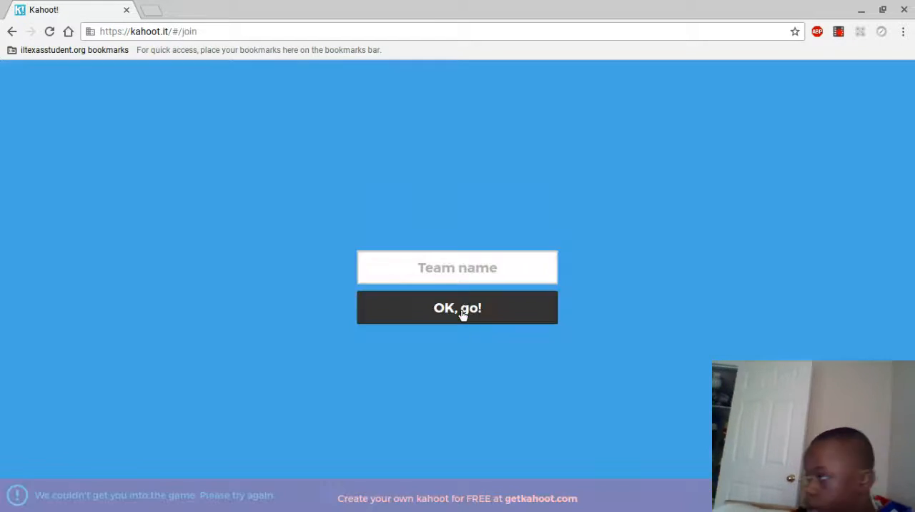
Join the Team Mode game under the team name 'Howlingheners'
left_click(457, 307)
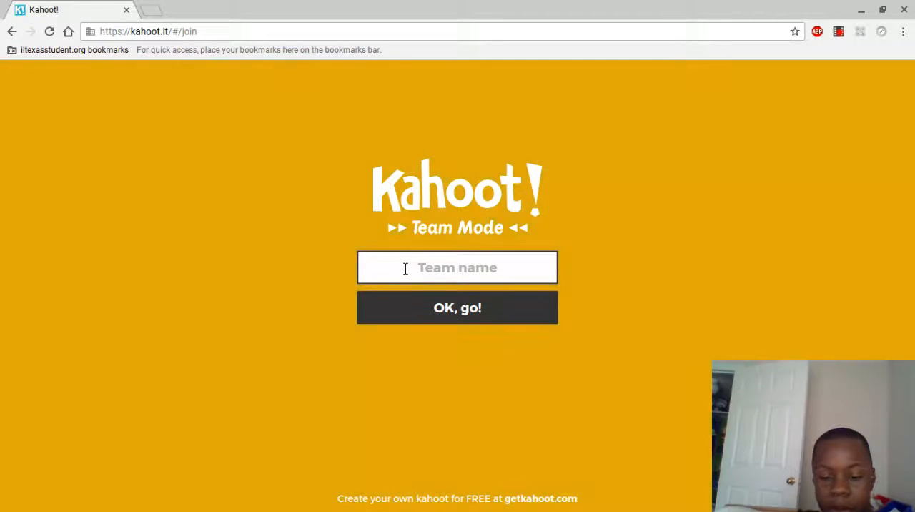
type("Howli")
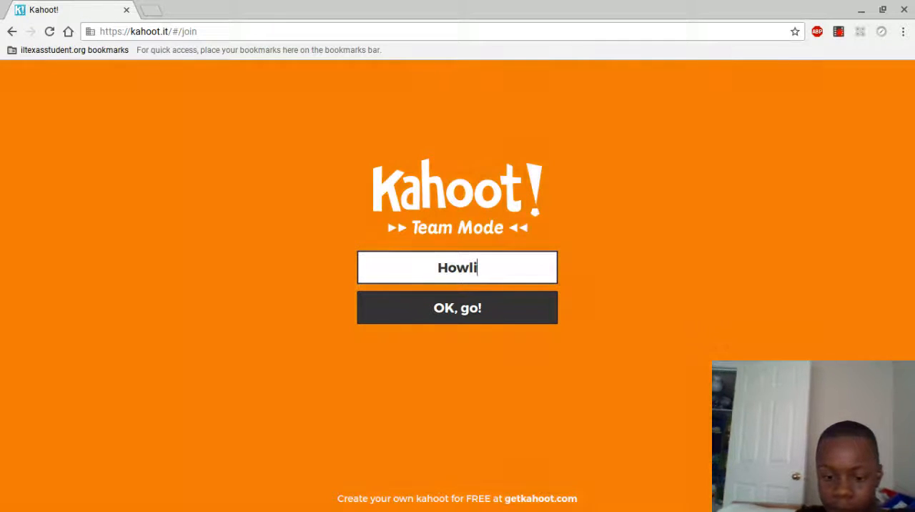
type("nghe")
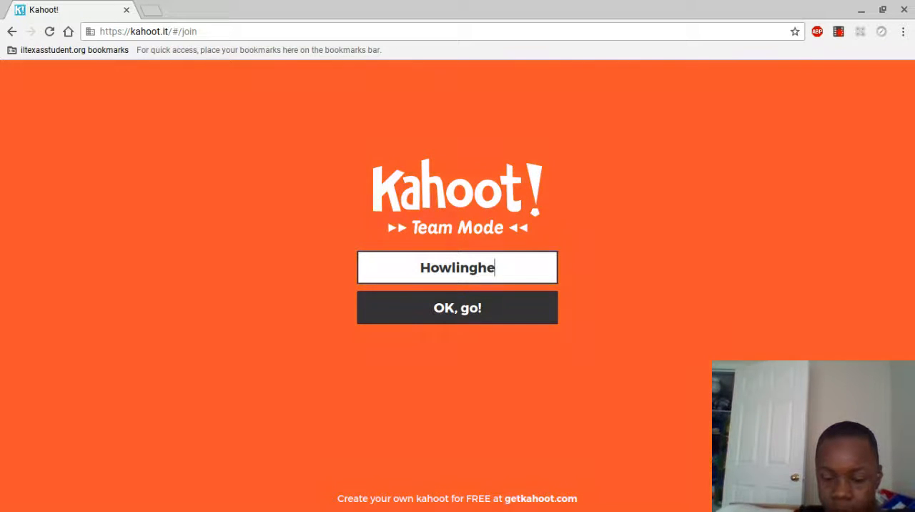
type("ners")
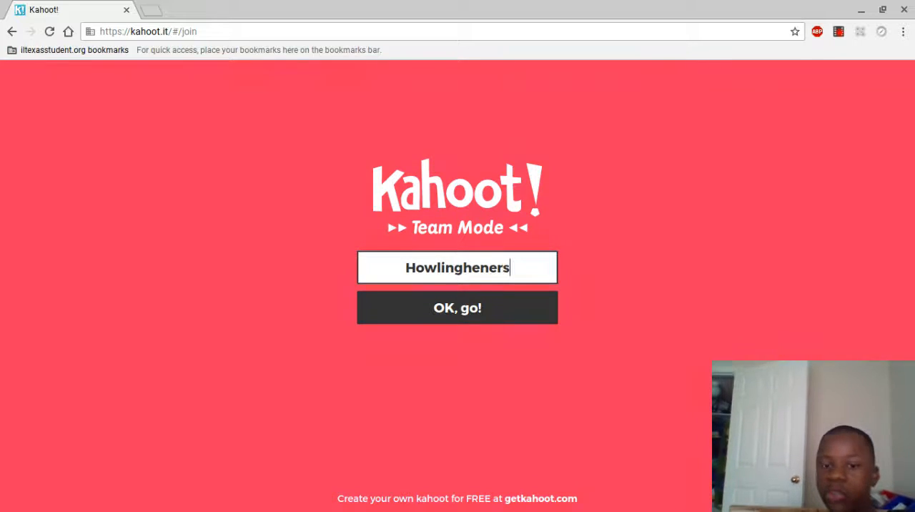
left_click(458, 308)
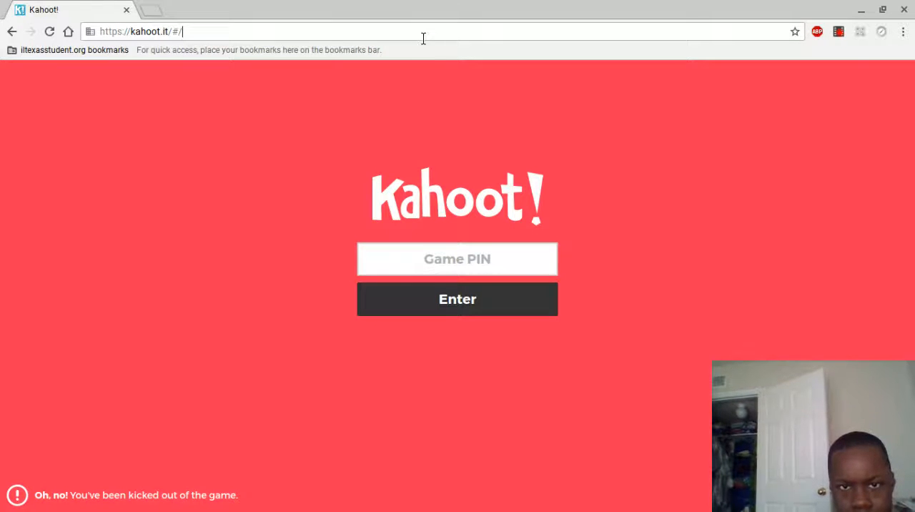
Navigate the browser to coolmath-games.com
type("coolmath-games.com")
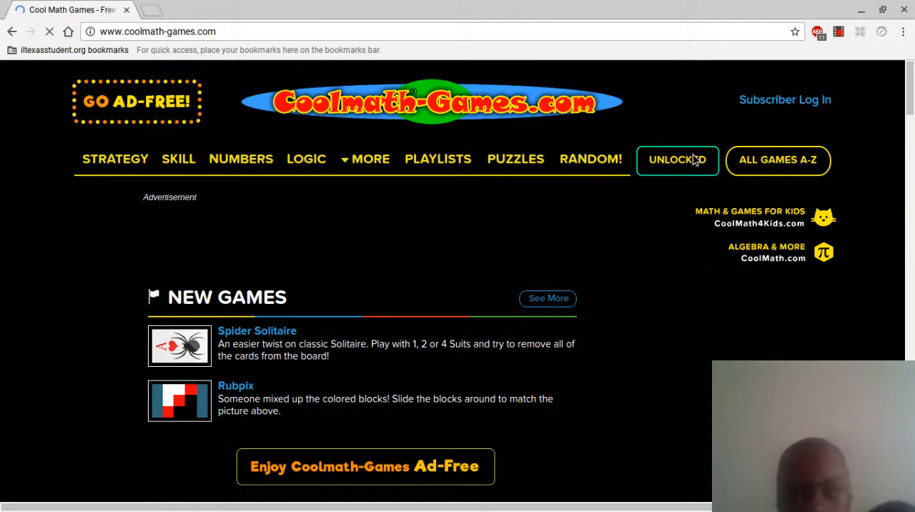
Open Run 2 from the Top Ten Games list
scroll("down", 3)
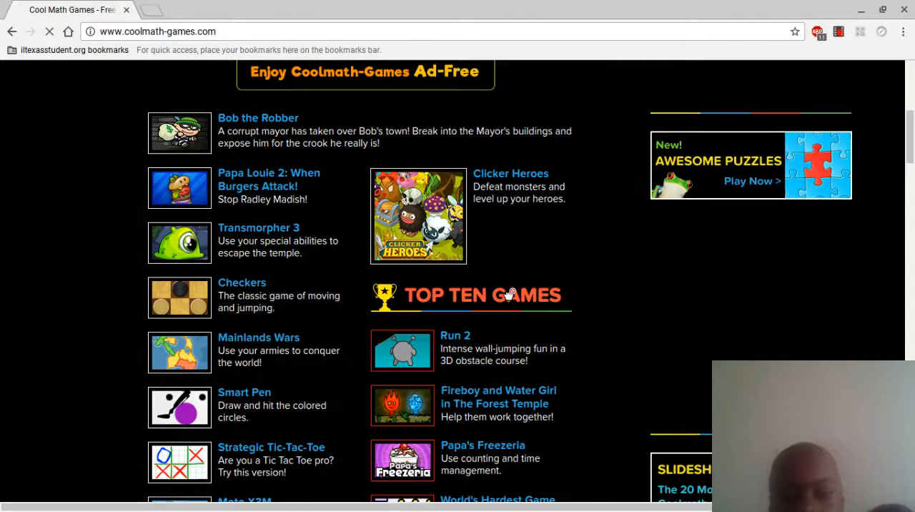
mouse_move(451, 349)
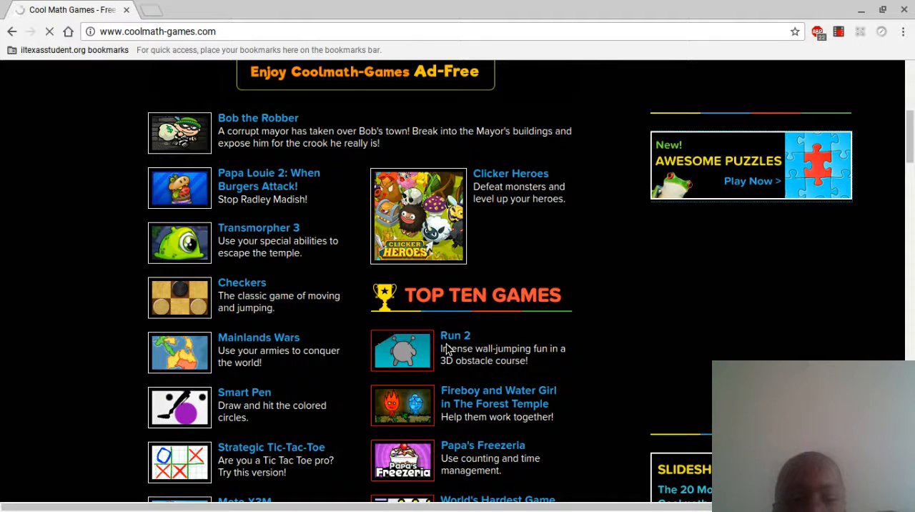
left_click(455, 336)
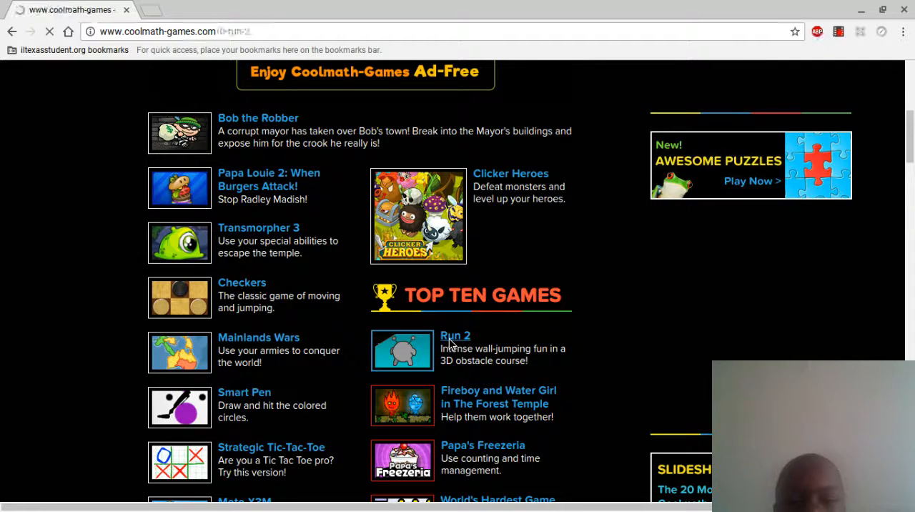
left_click(455, 336)
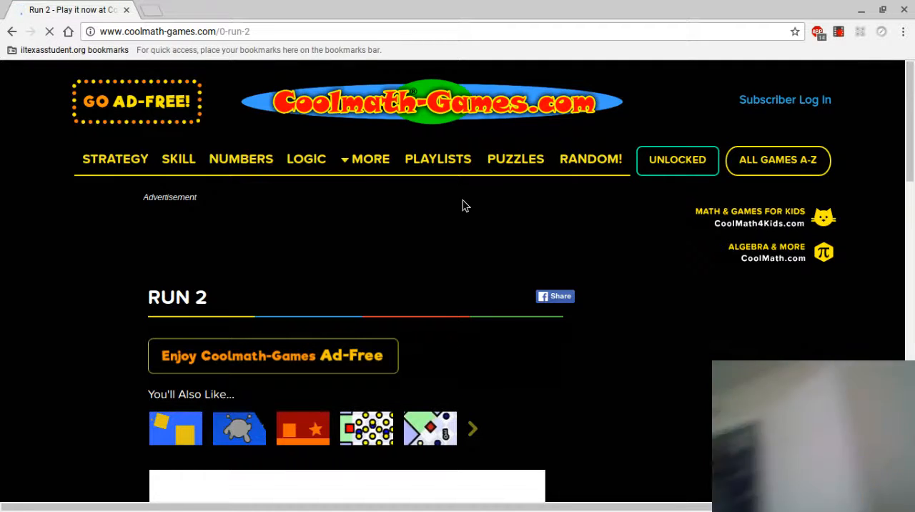
mouse_move(908, 189)
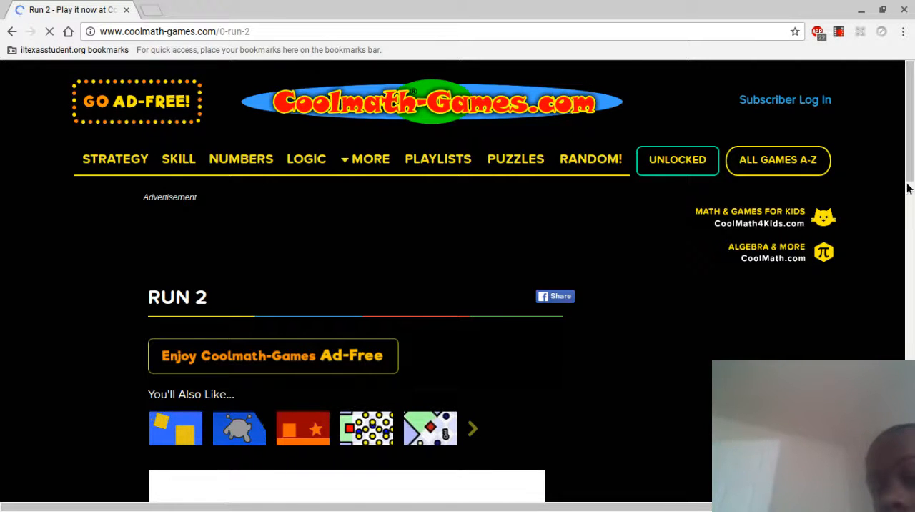
Load Run 2 and start level 5, "Seems Familiar Somehow..."
scroll("down", 3)
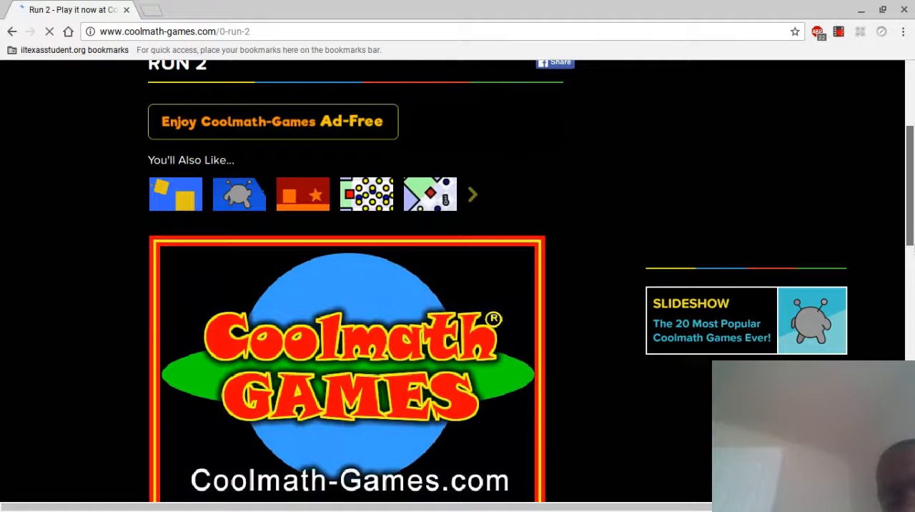
scroll("down", 3)
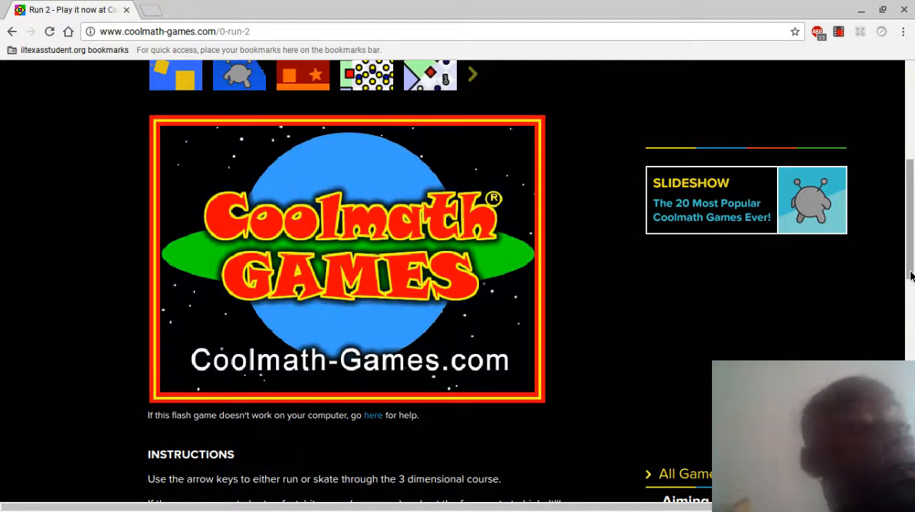
left_click(346, 258)
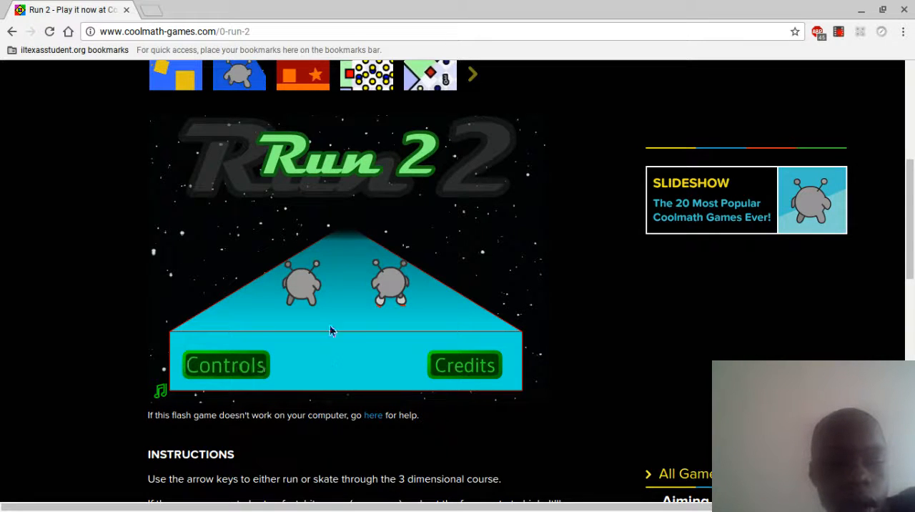
mouse_move(471, 292)
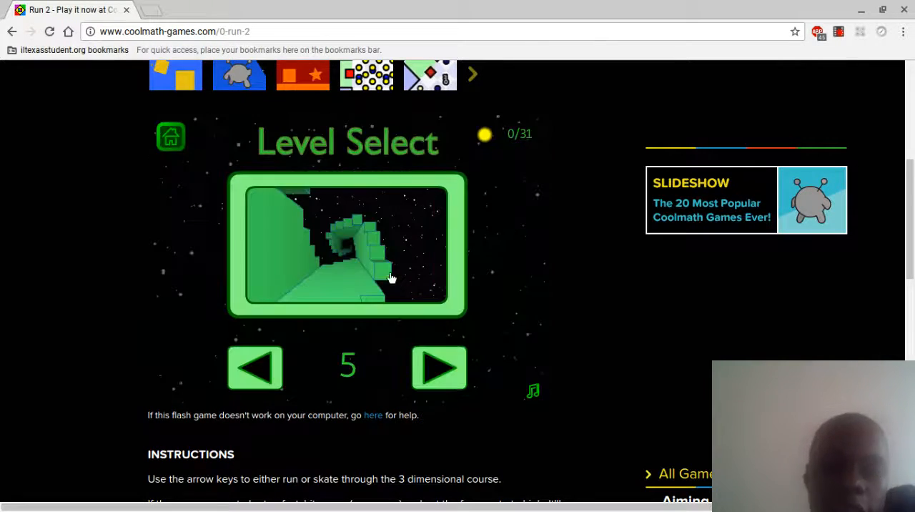
left_click(347, 246)
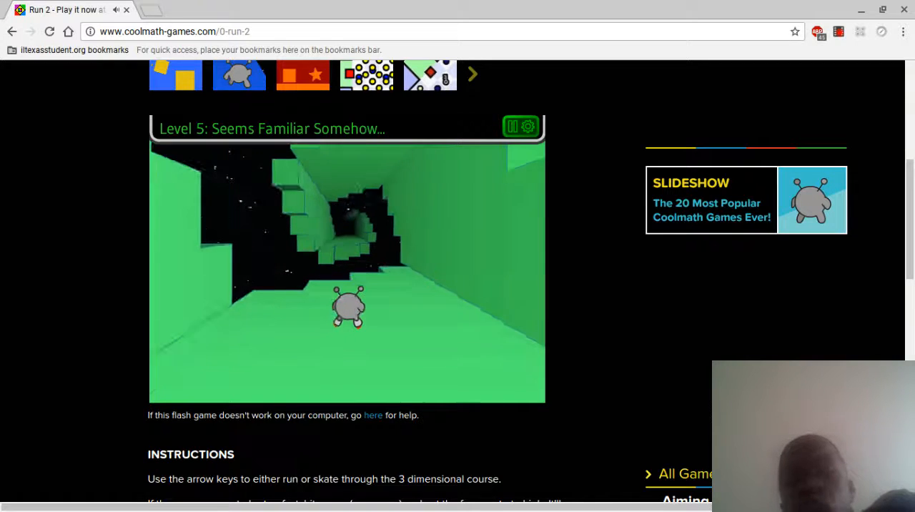
Run through level 5 with the arrow keys, then pause to show frame rate Max, quality High, speed Fast
key("Right")
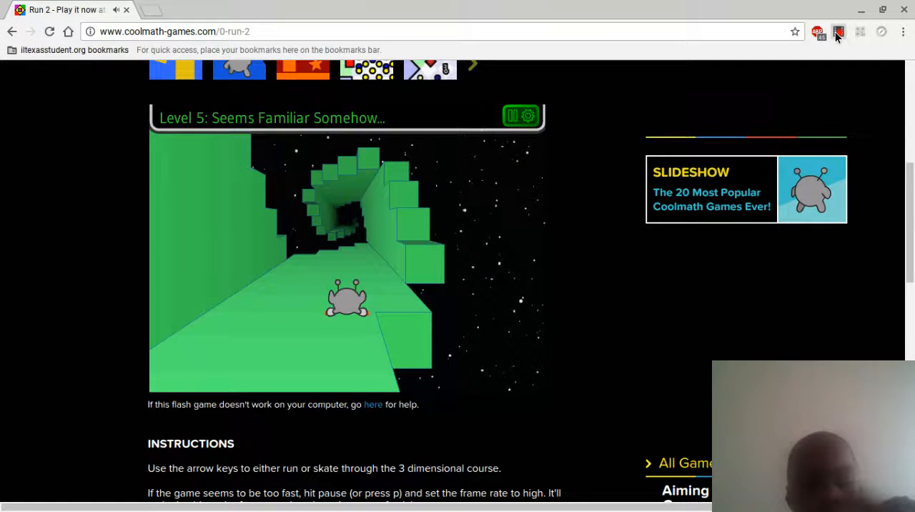
left_click(527, 118)
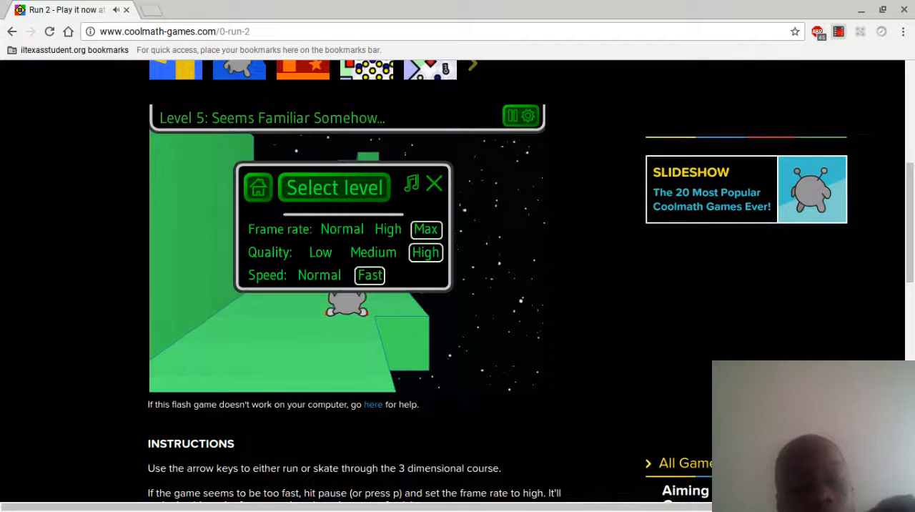